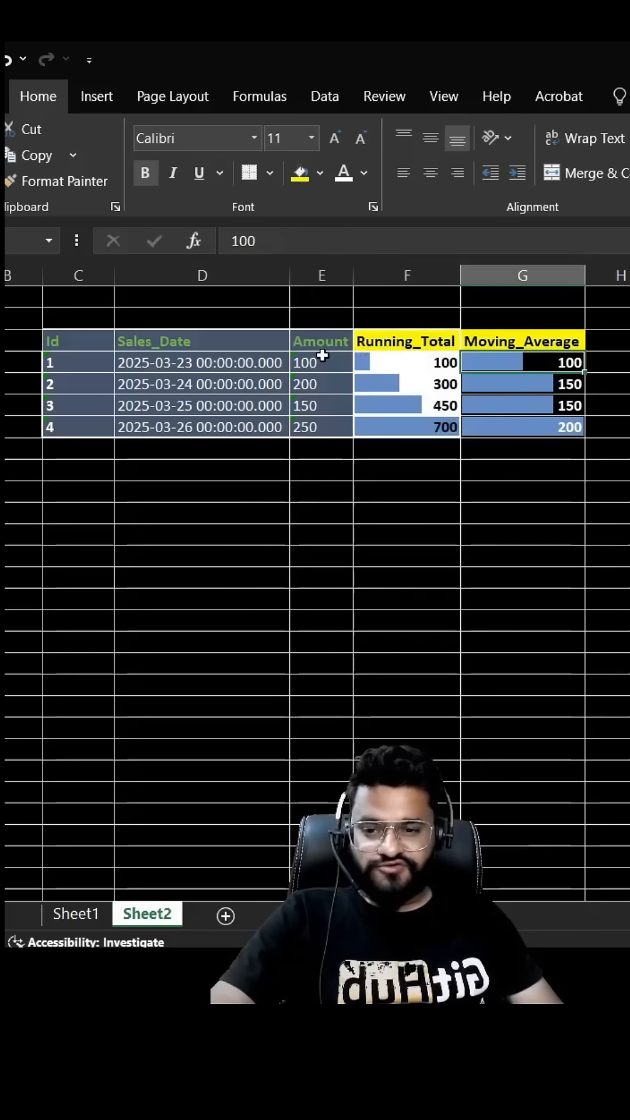
# Step: Point out the Amount values and the 150 moving average in the earlier results
pyautogui.click(320, 384)
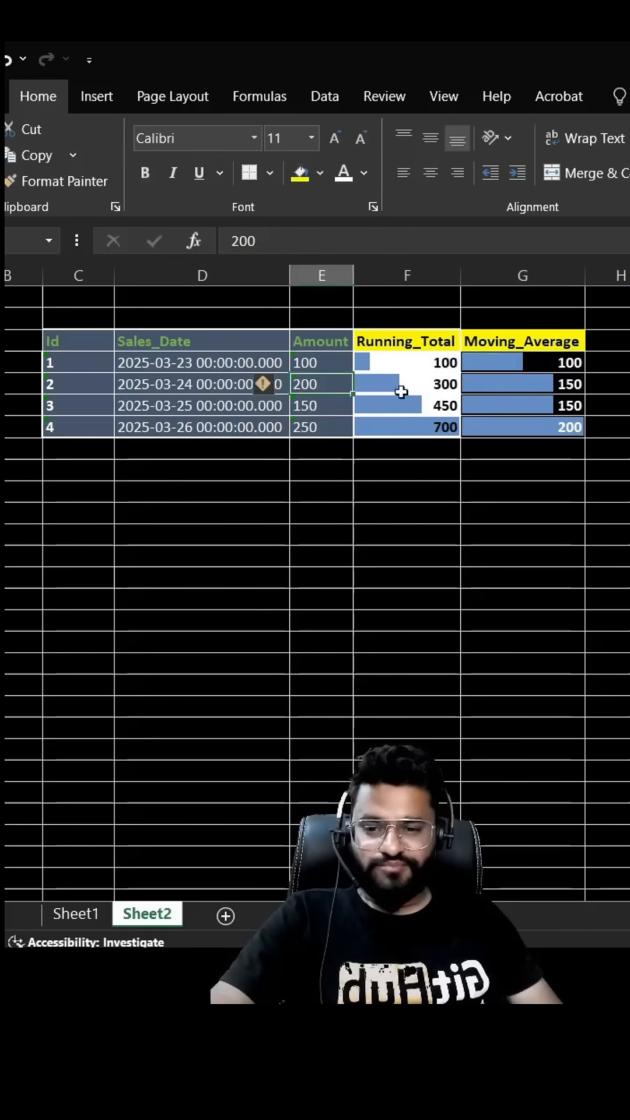
pyautogui.click(321, 362)
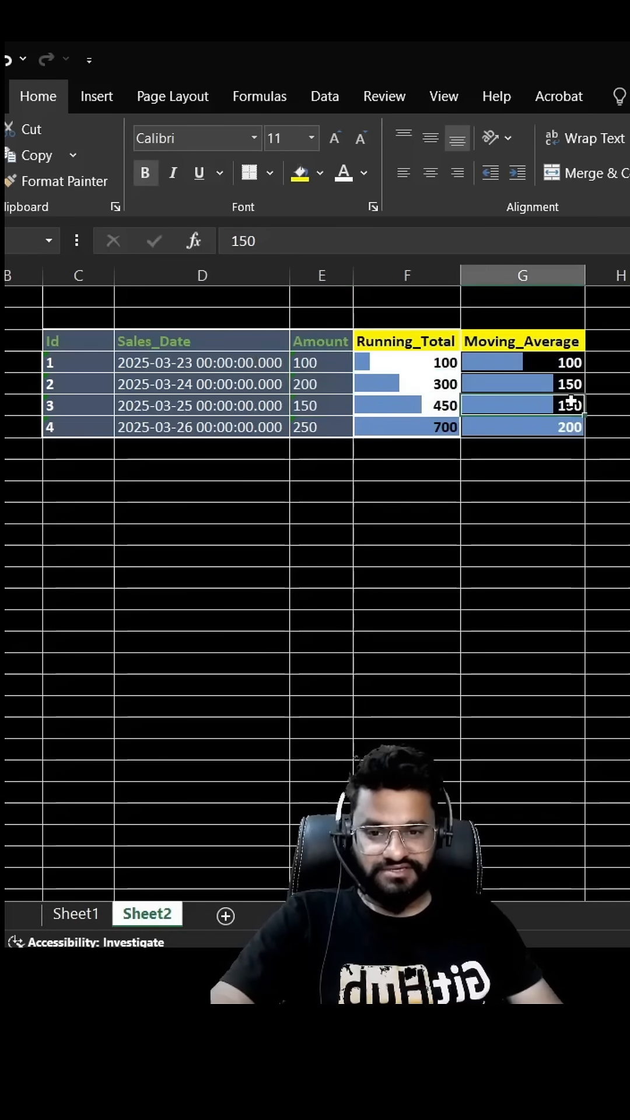
pyautogui.click(321, 426)
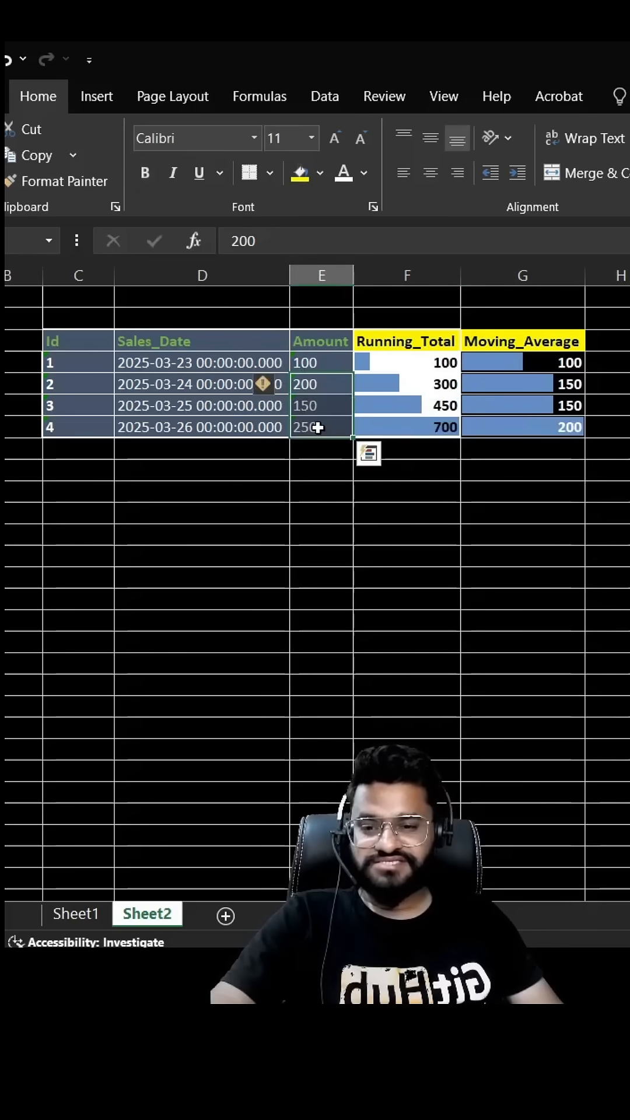
# Step: Make the second select list id, Sales_Date, Amount, and begin an AVG call
pyautogui.click(522, 426)
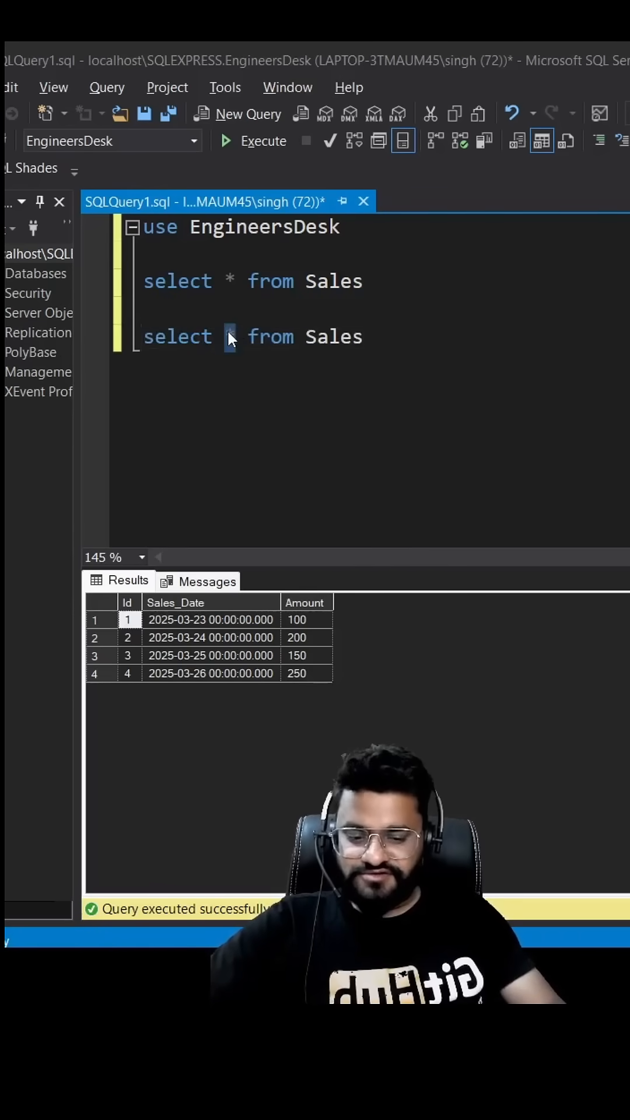
pyautogui.write('id, Sales_Date,')
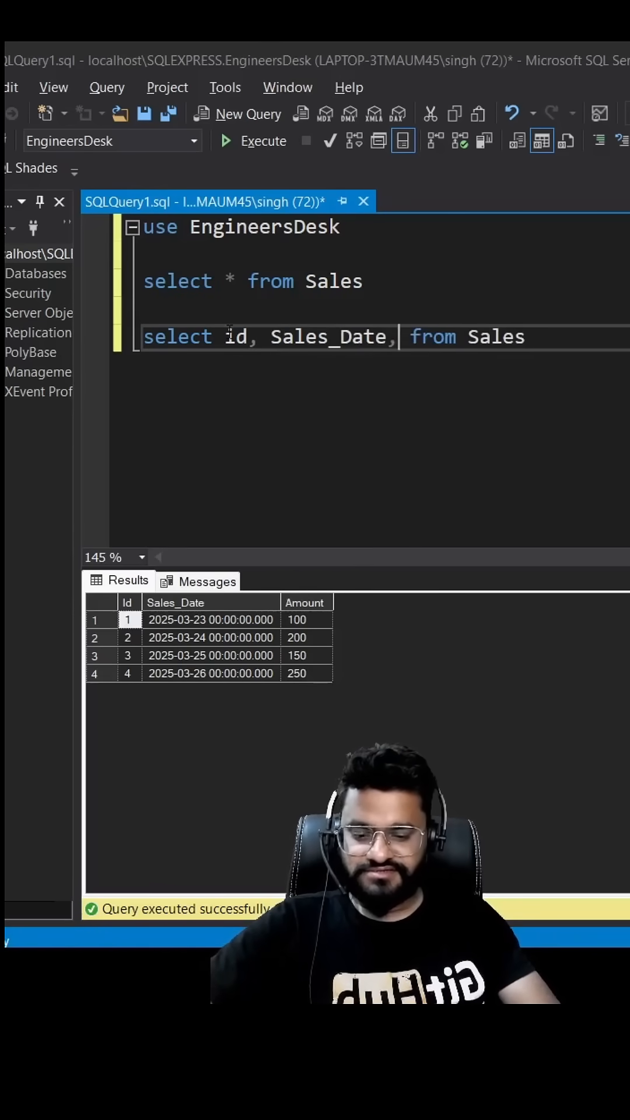
pyautogui.write('Amount,')
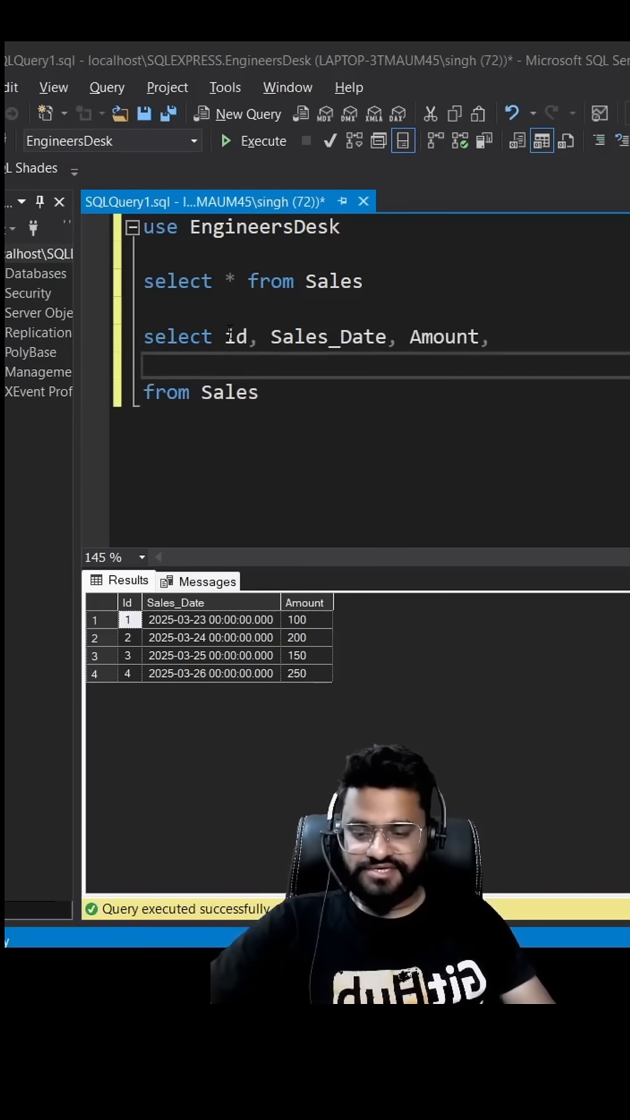
pyautogui.write('AVG')
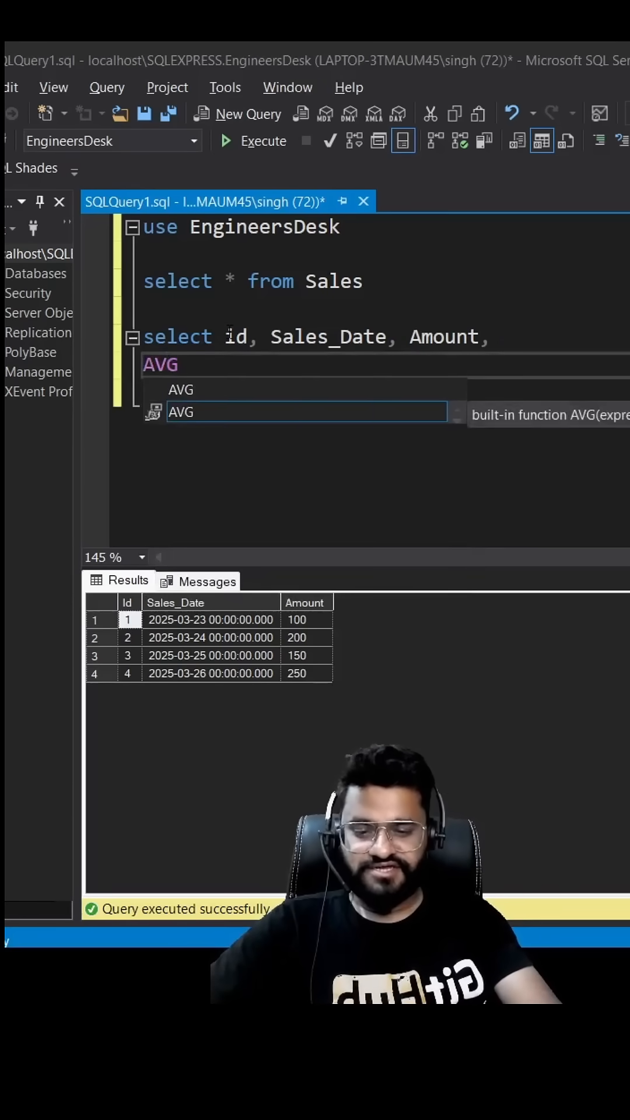
# Step: Add AVG(amount) OVER (ORDER BY sales_date ROWS BETWEEN 2 PRECEDING AND CURRENT ROW) AS Moving_avg, then execute the query
pyautogui.write('(amount) over(order by')
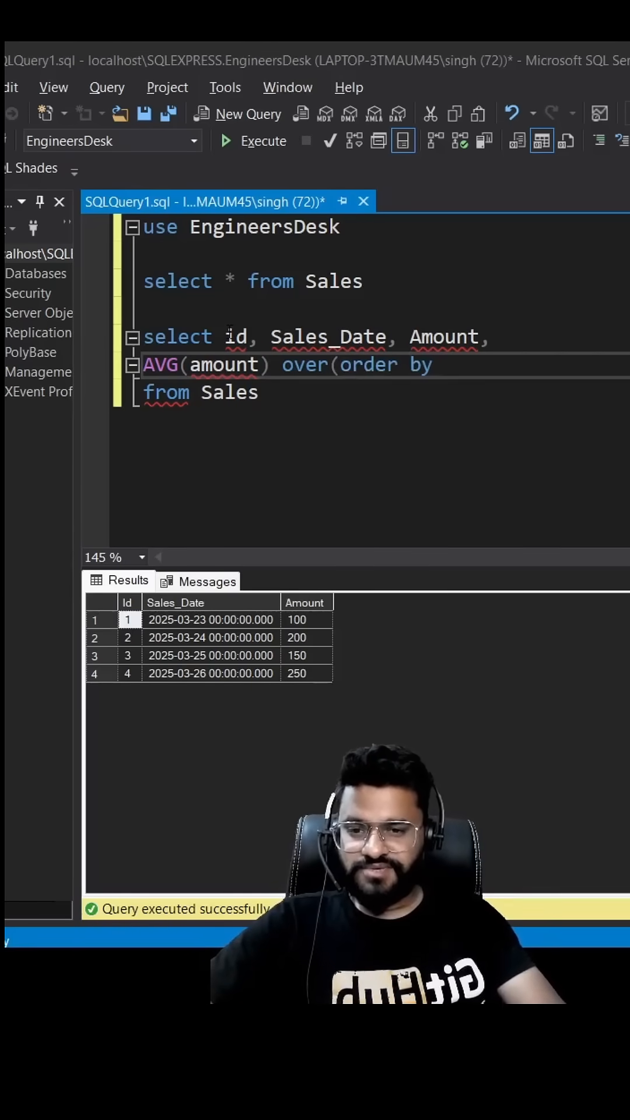
pyautogui.write('sales_date')
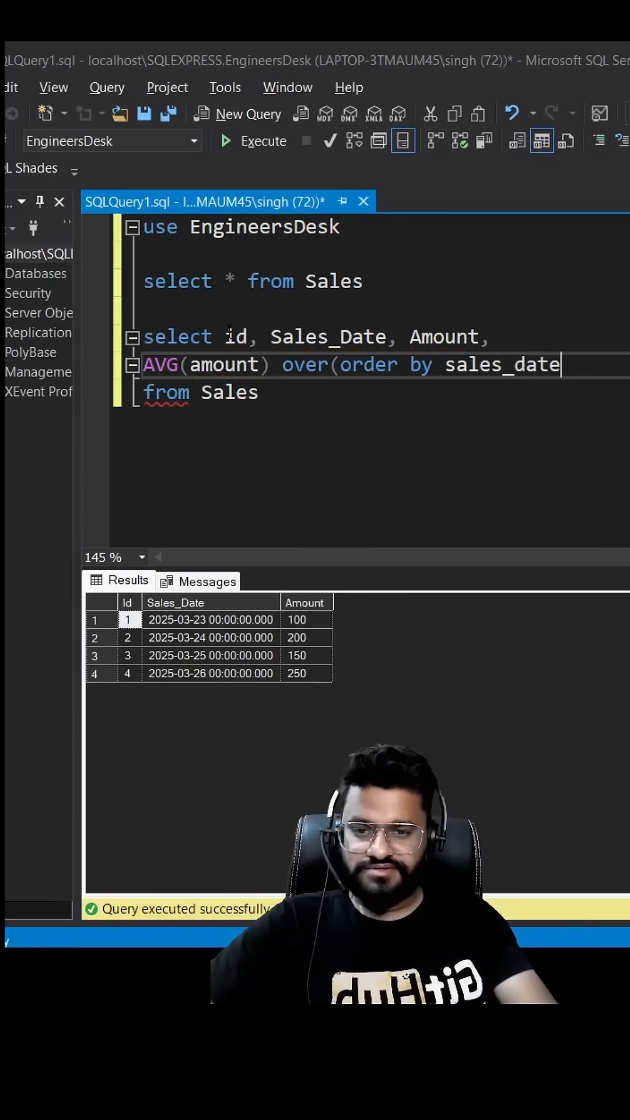
pyautogui.write('ROWS')
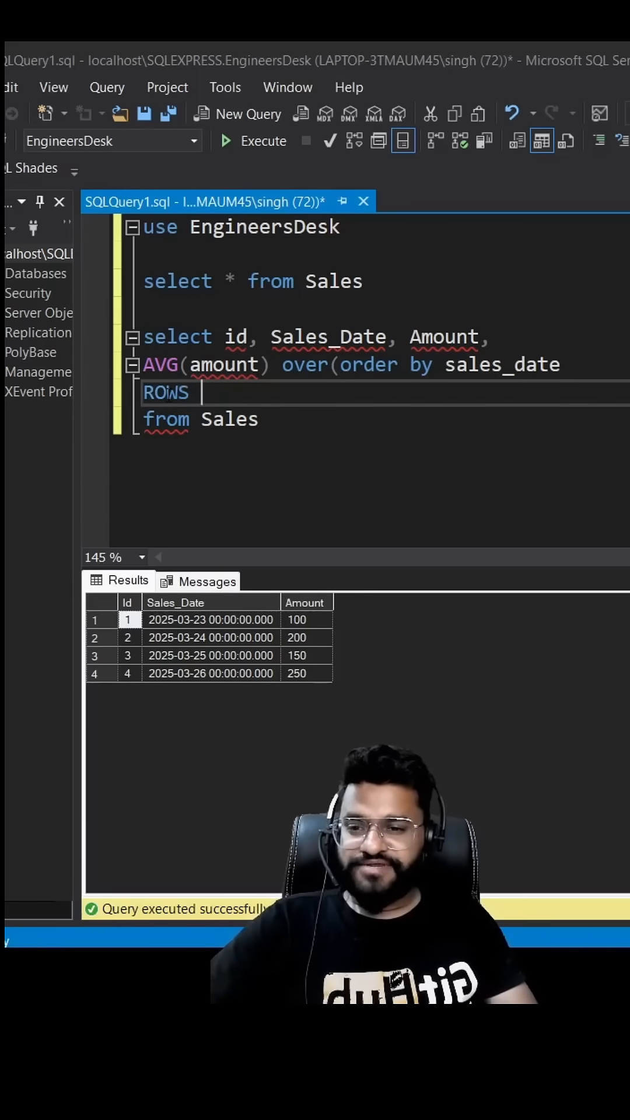
pyautogui.write('between')
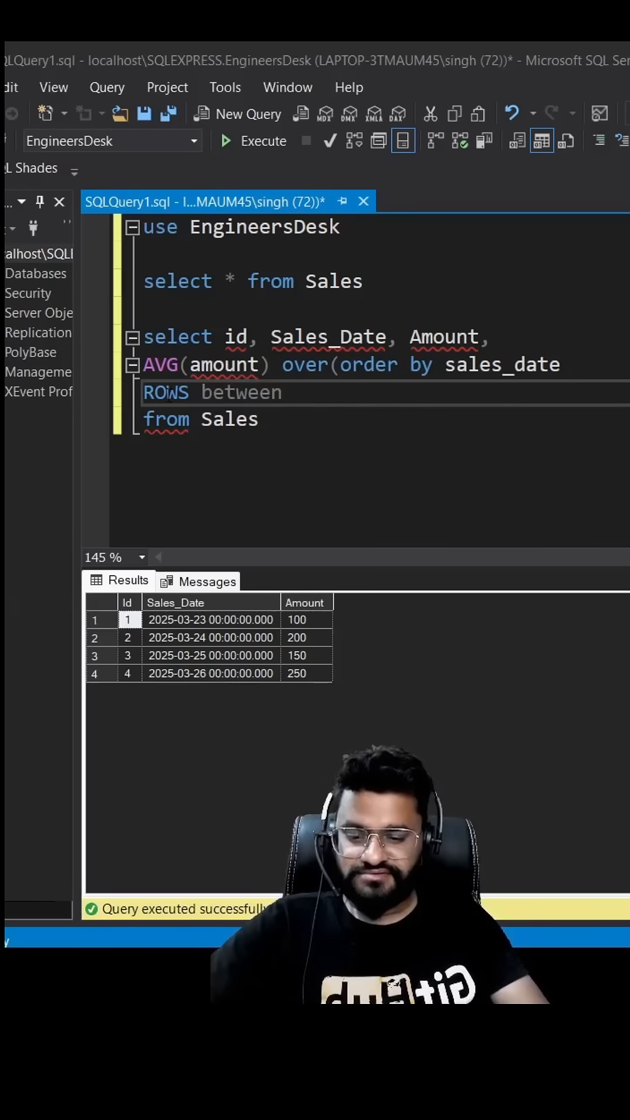
pyautogui.write('2 preceding and current row')
pyautogui.write('as Moving_avg')
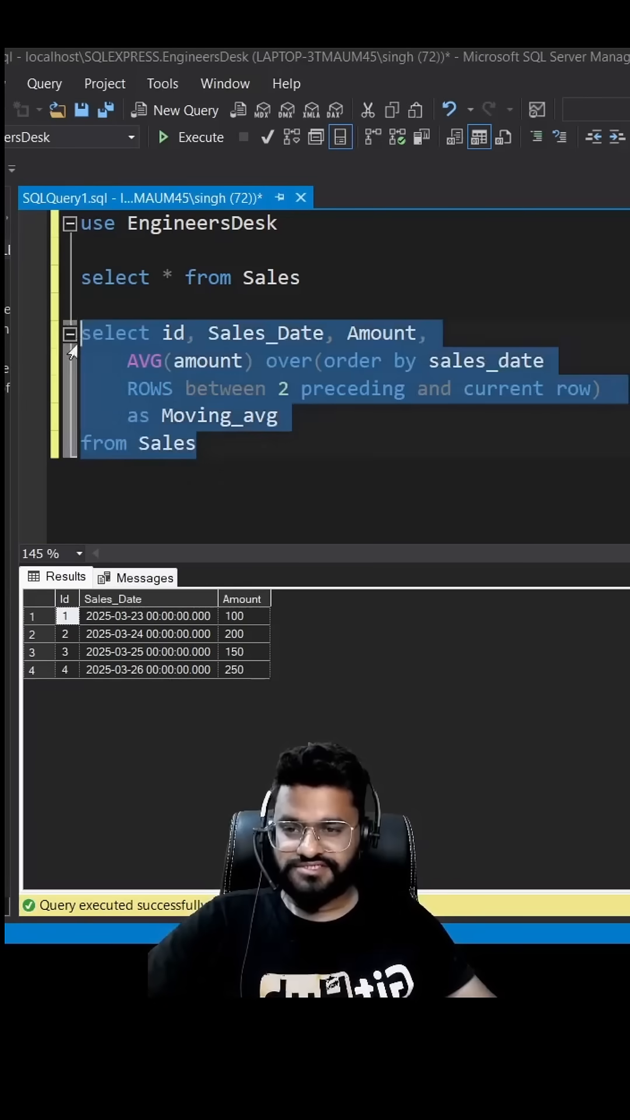
pyautogui.click(192, 141)
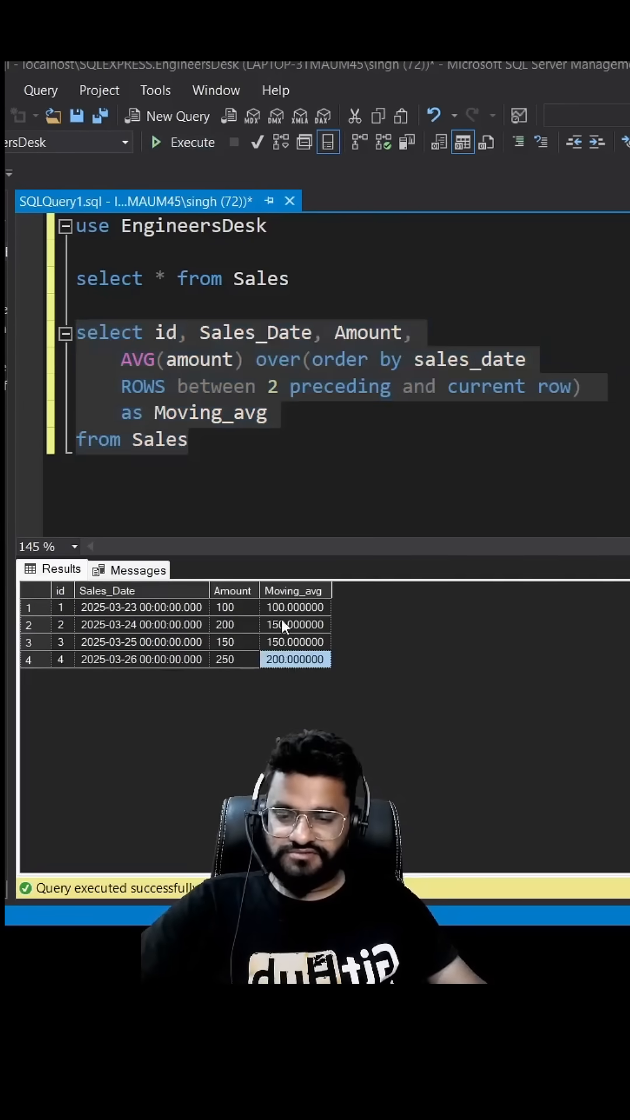